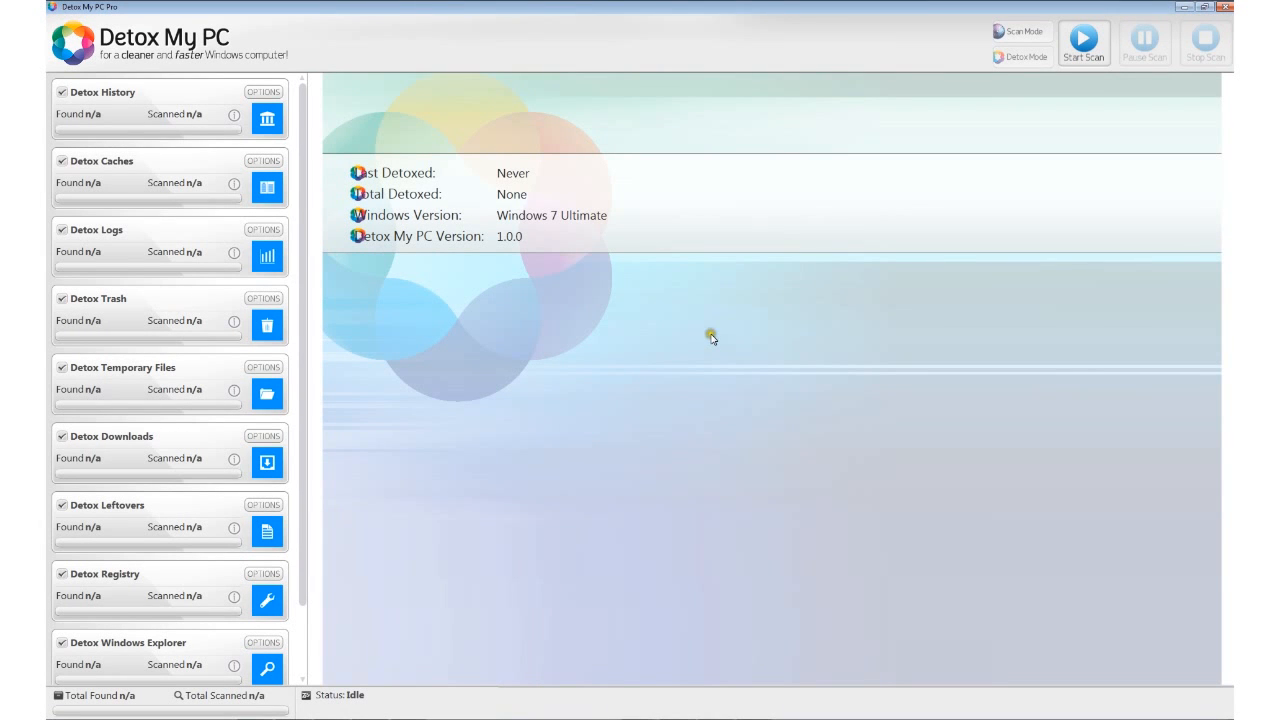
mouse_move(708, 339)
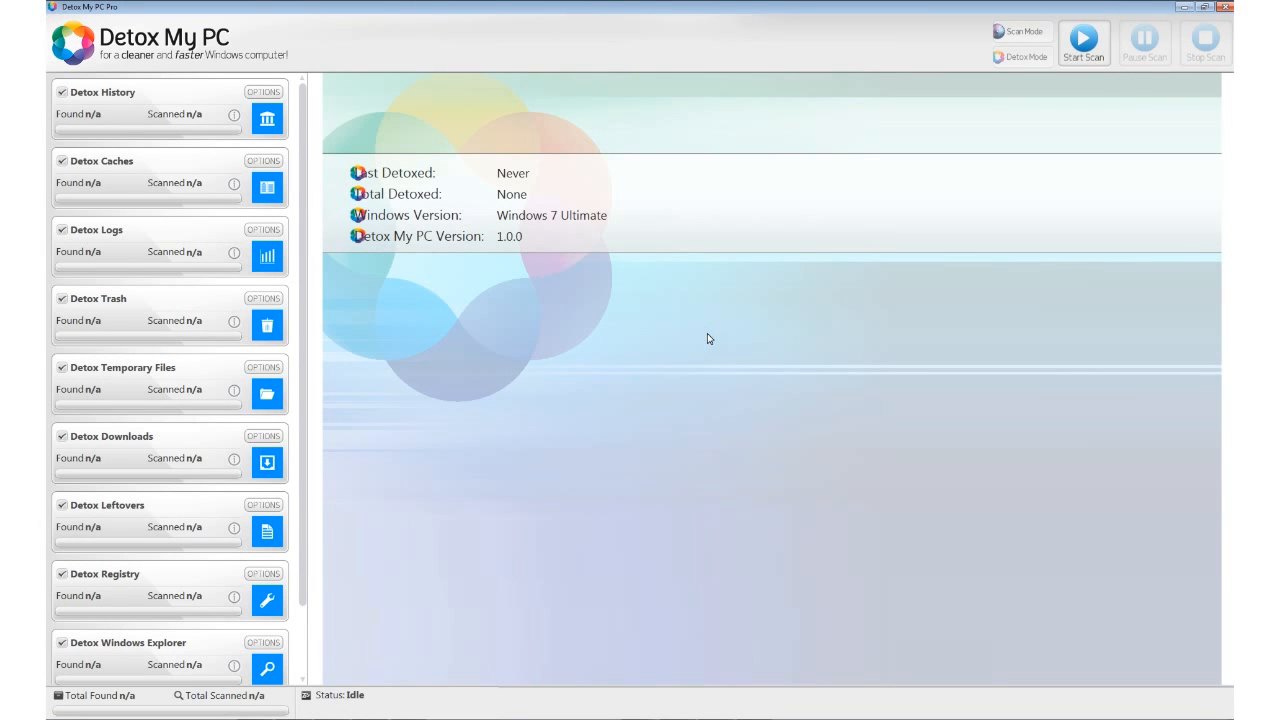
mouse_move(545, 359)
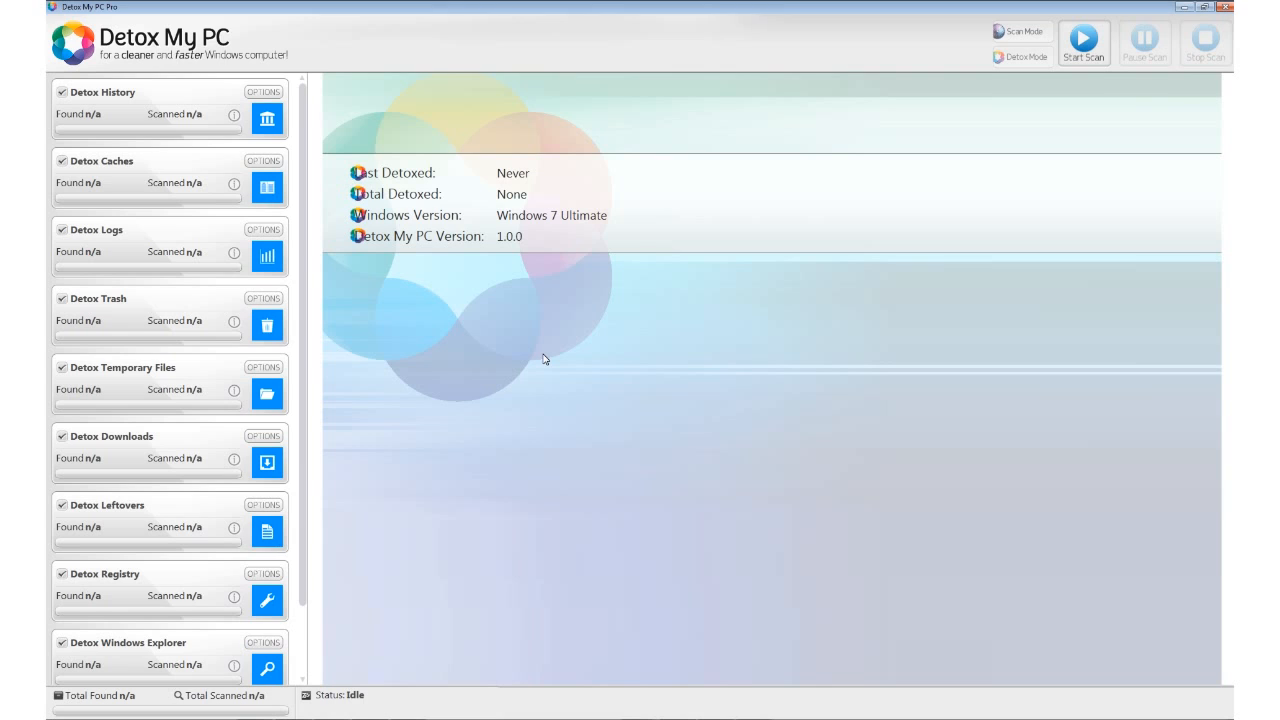
mouse_move(510, 345)
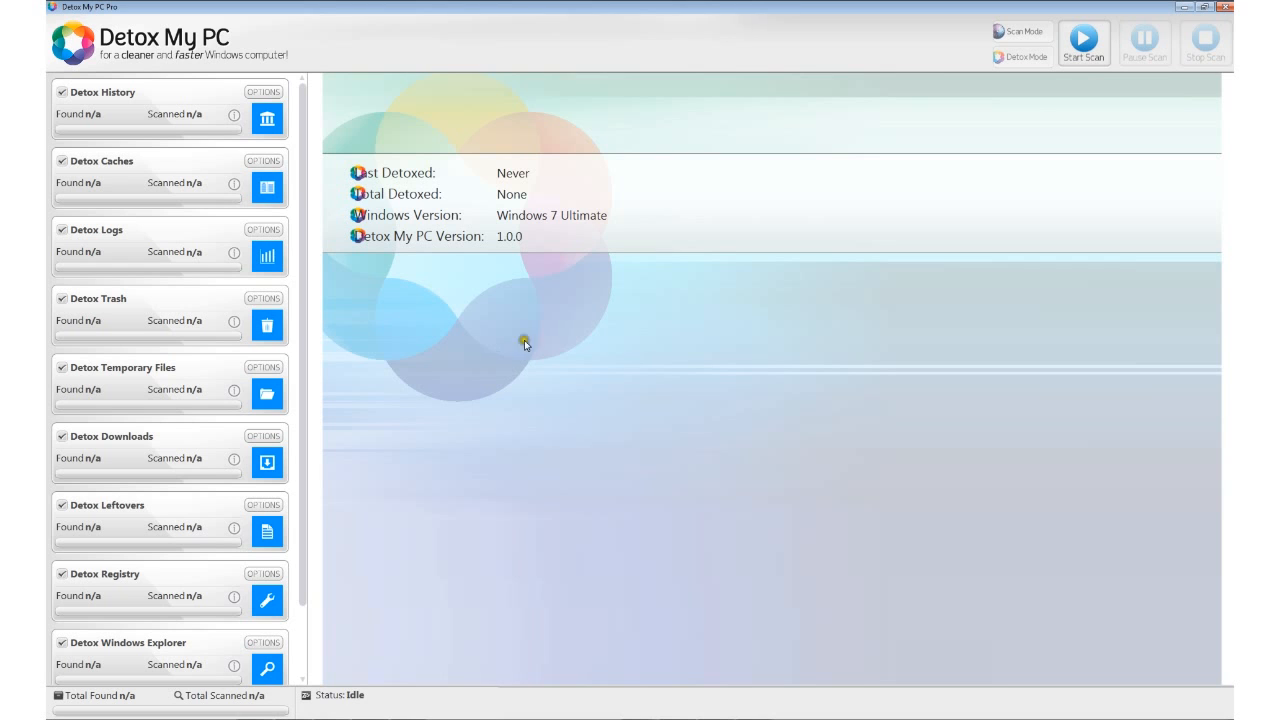
mouse_move(835, 356)
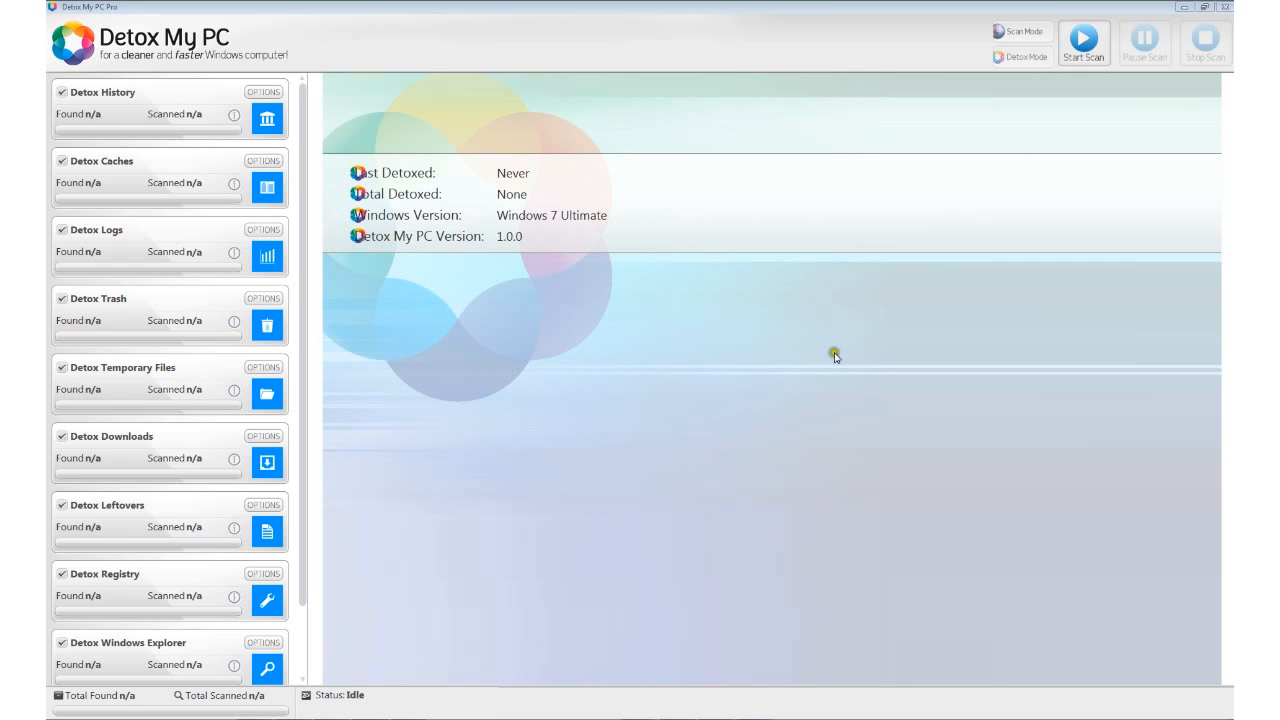
- Start the junk scan and scroll the results list as categories fill in
click(1083, 38)
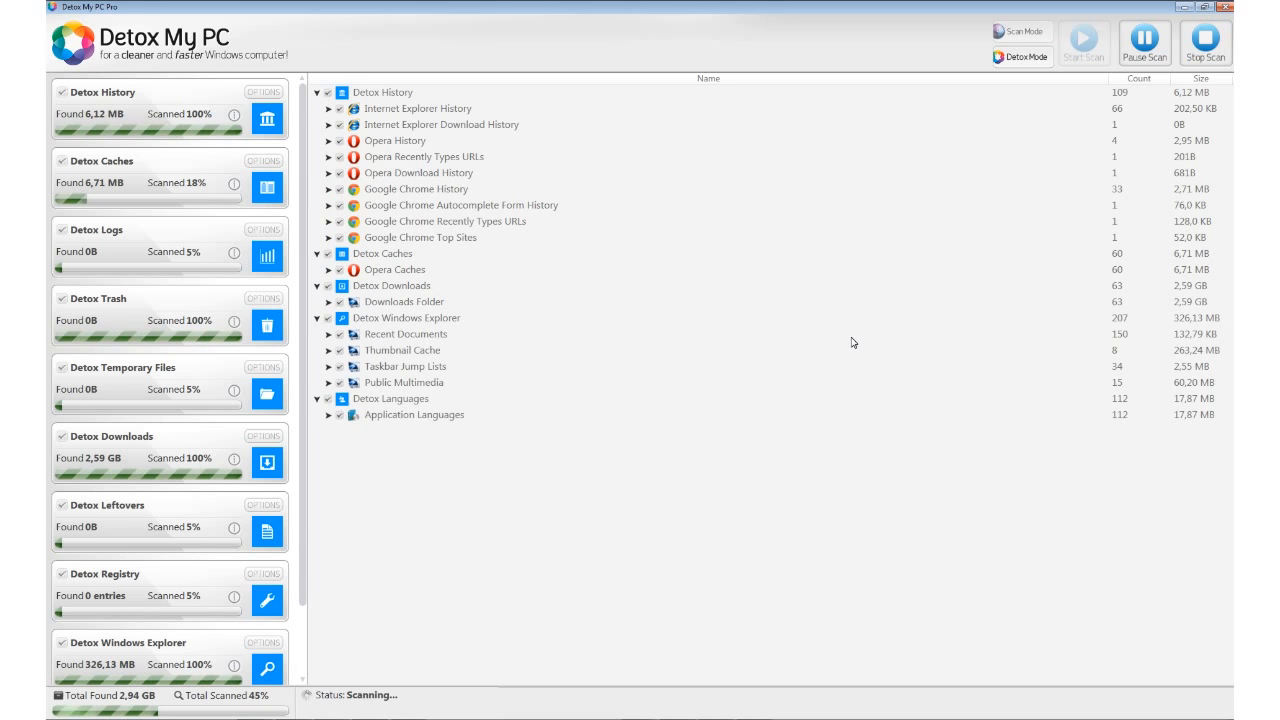
mouse_move(170, 432)
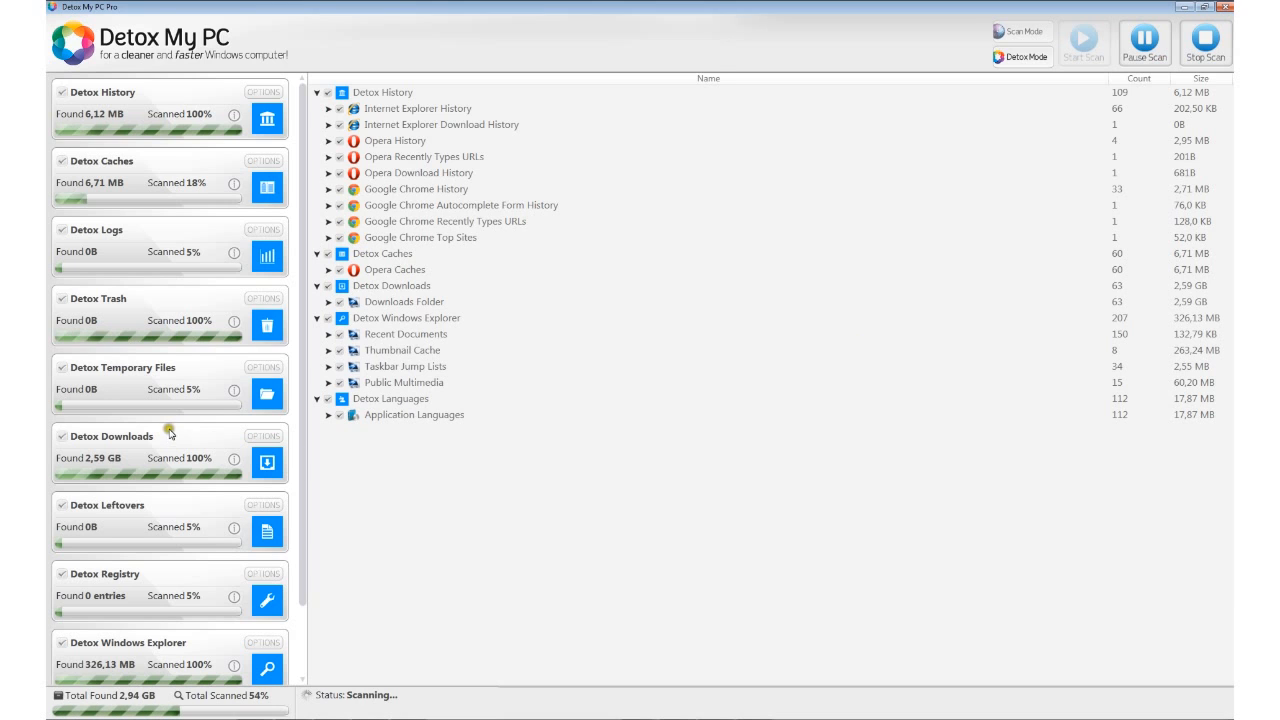
scroll(down, 3)
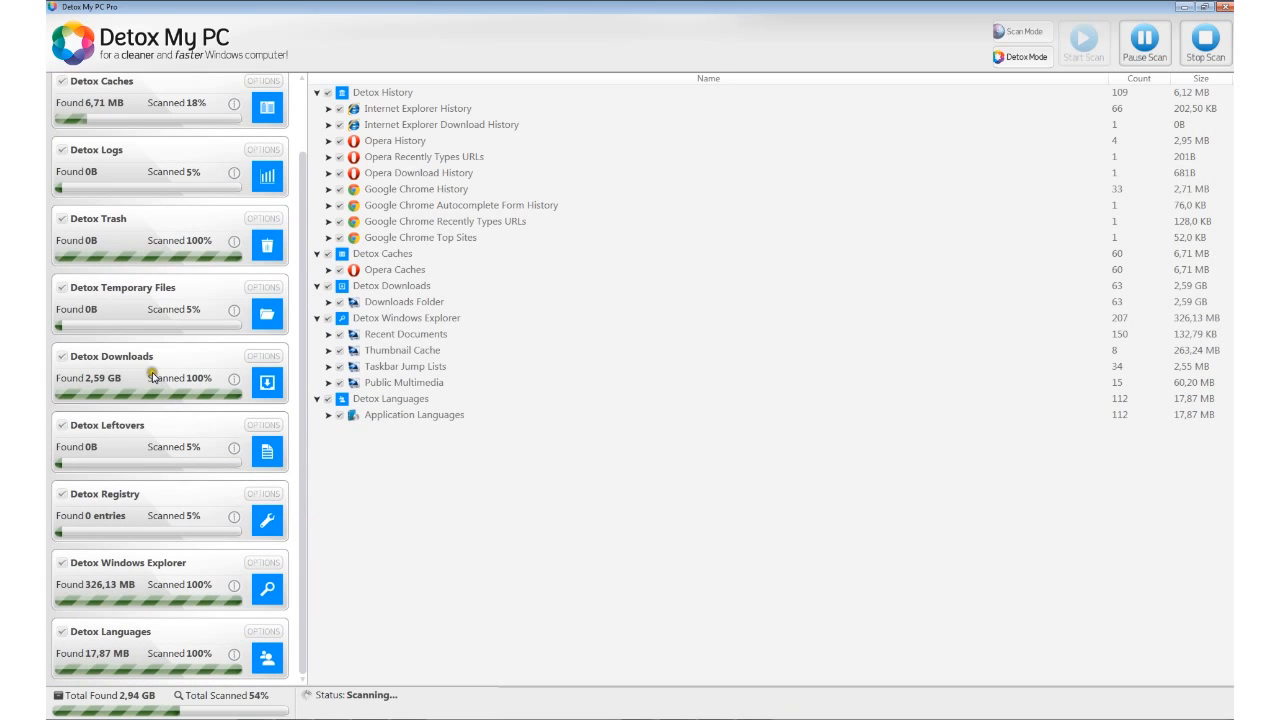
mouse_move(122, 508)
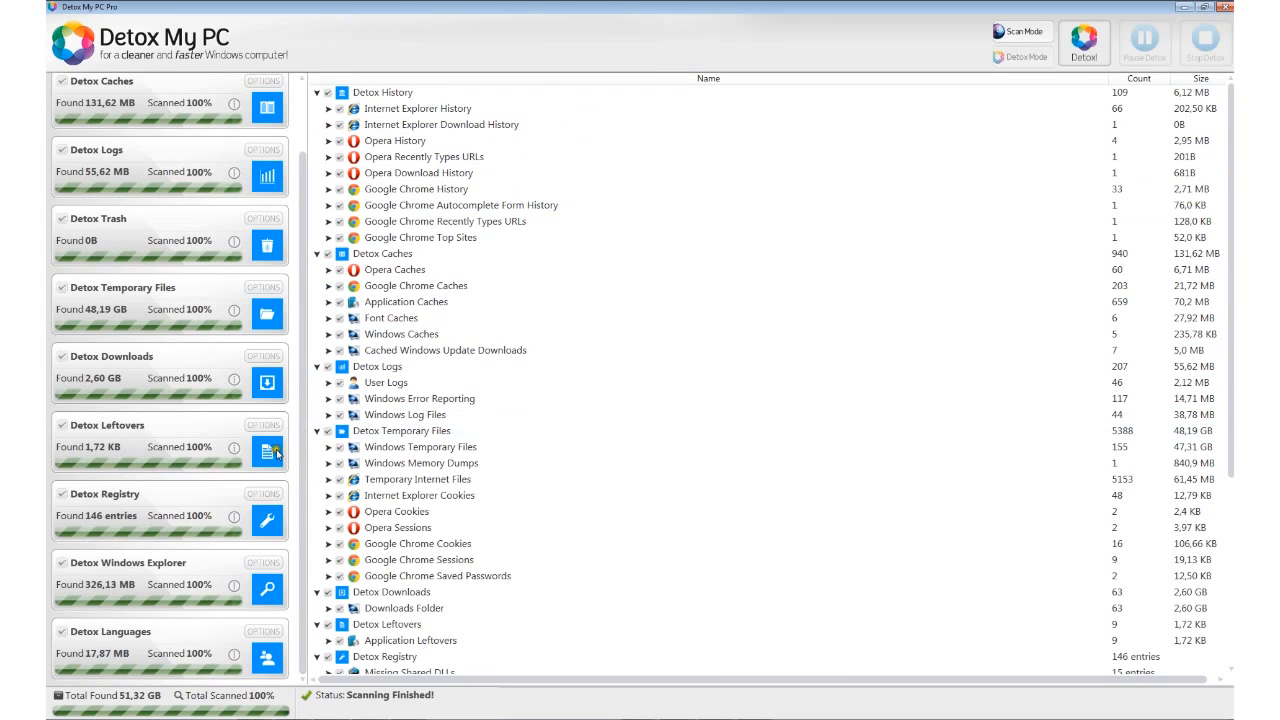
mouse_move(152, 447)
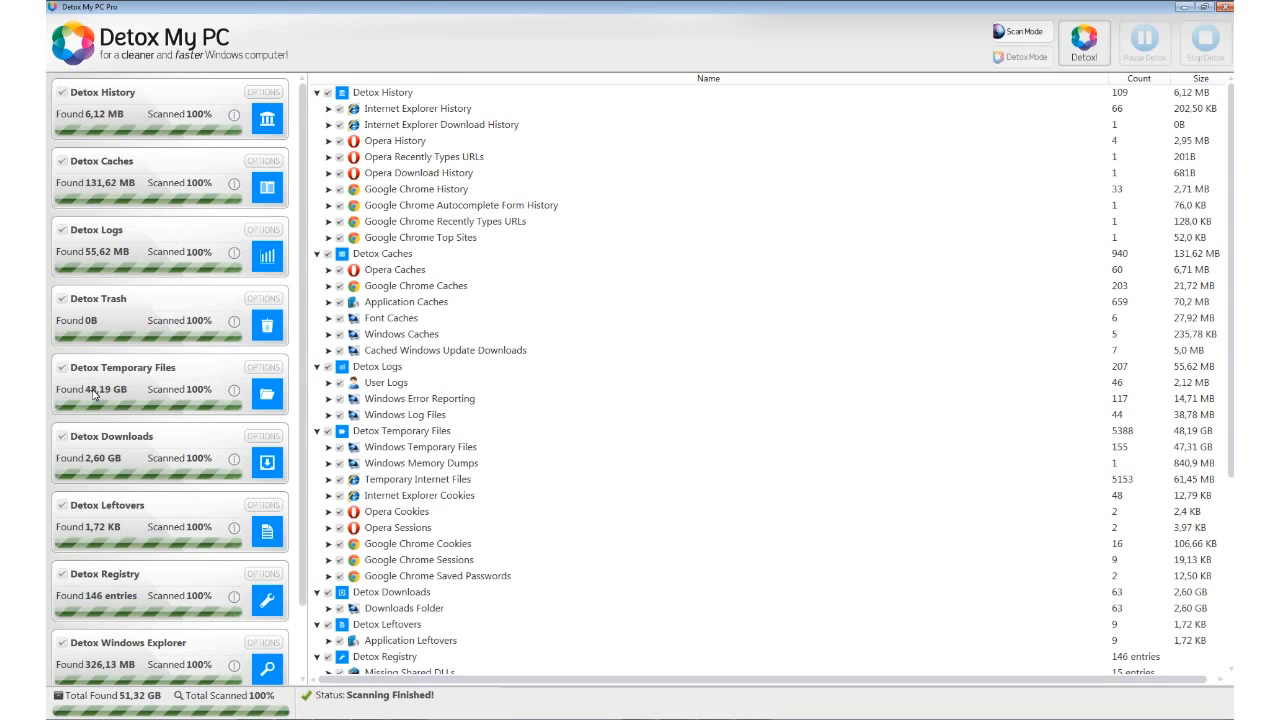
mouse_move(108, 404)
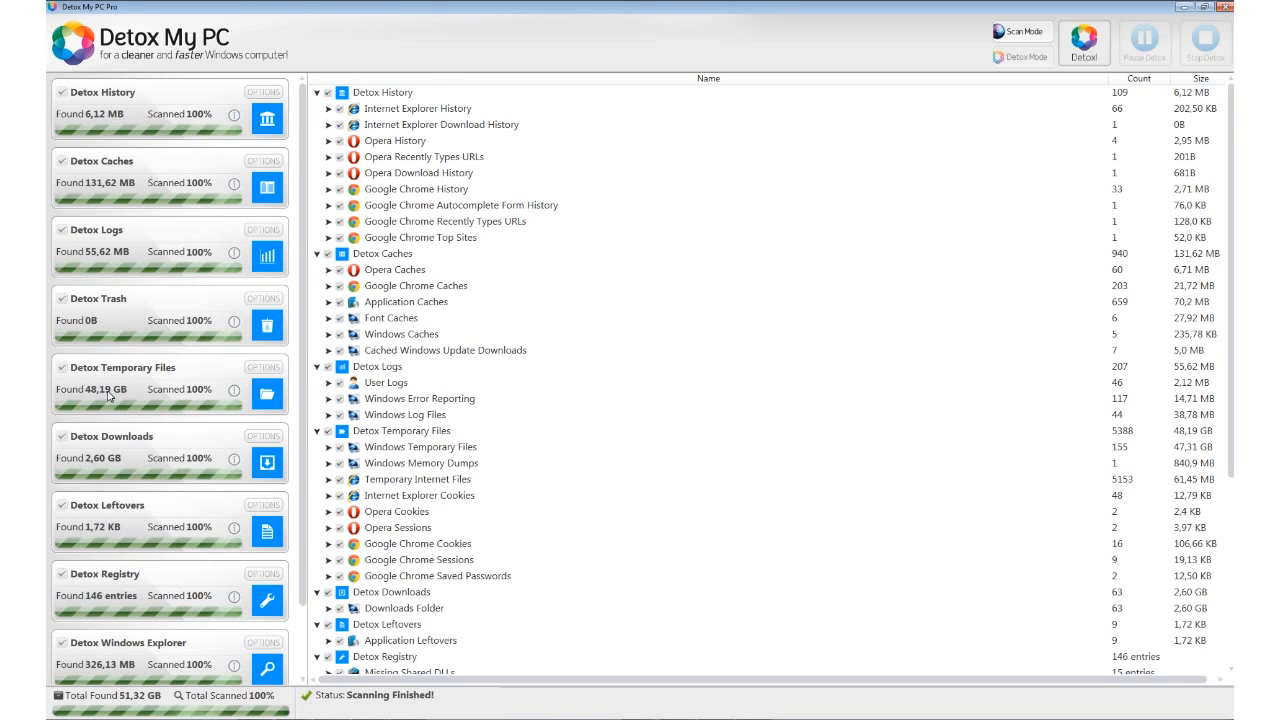
- Scroll the results once the scan finishes, reviewing the 51.32 GB total and 48.19 GB of temporary files
scroll(down, 3)
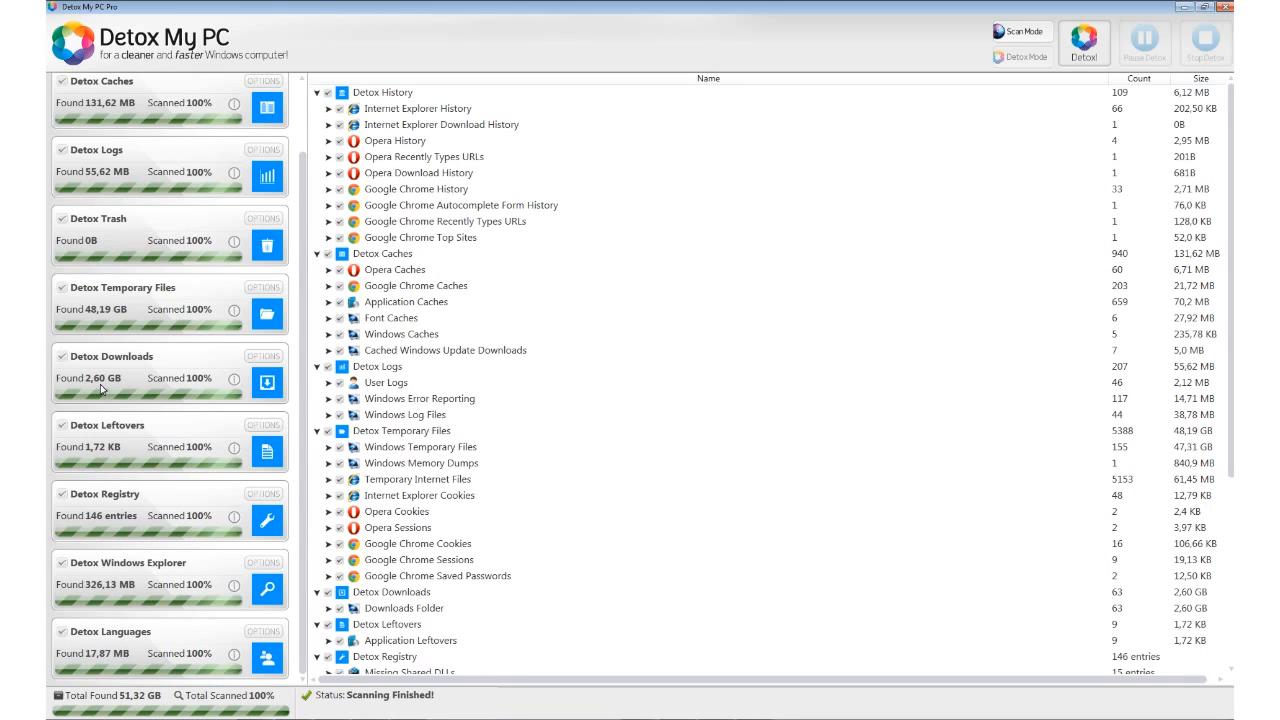
mouse_move(527, 338)
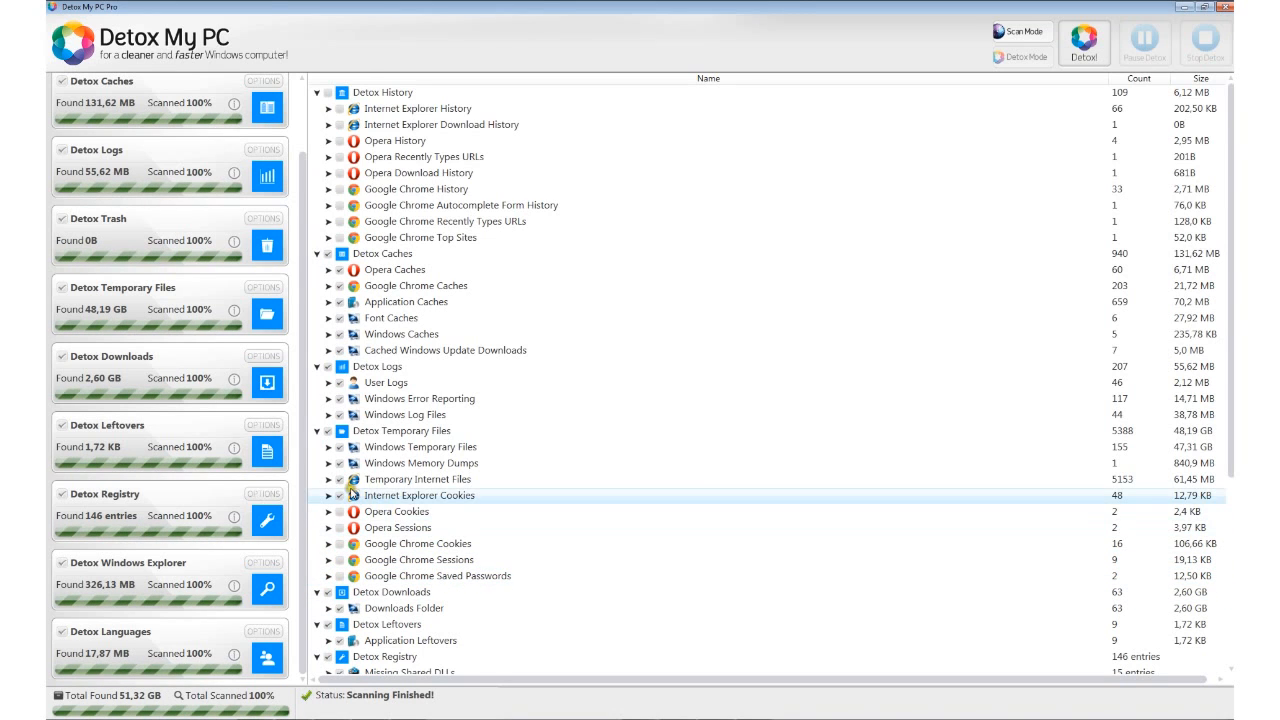
mouse_move(462, 559)
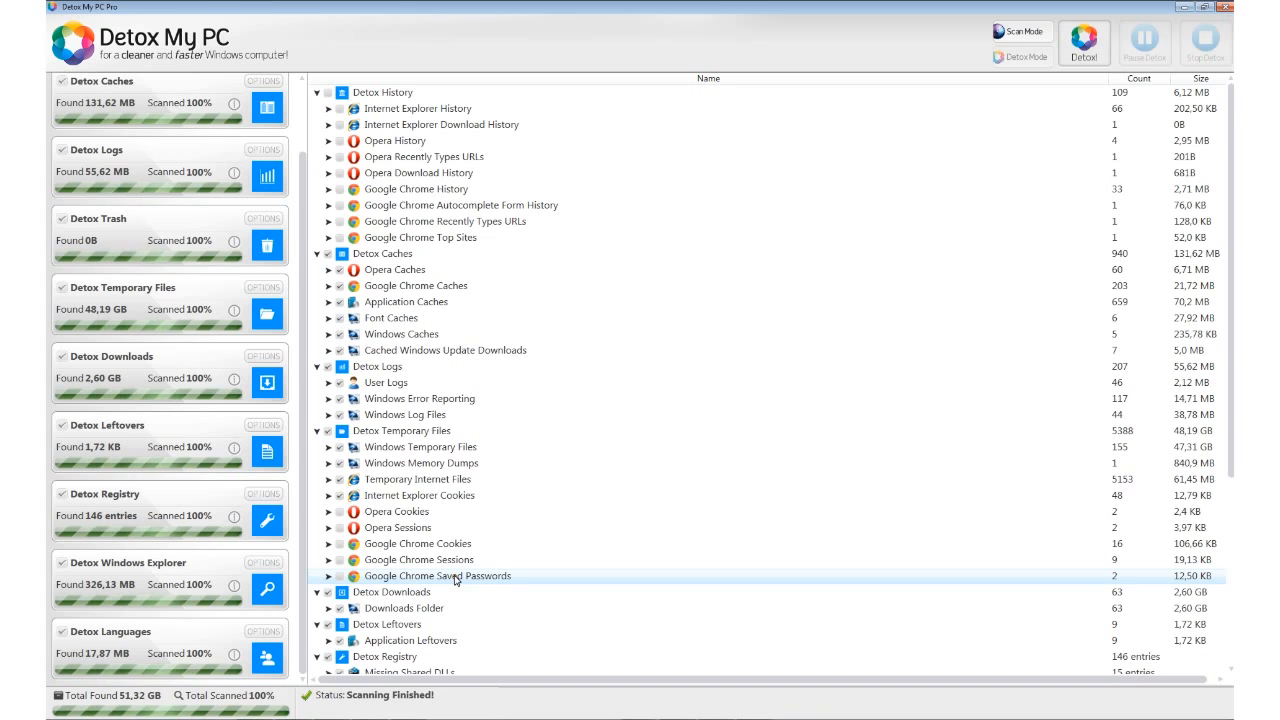
- Exclude history, the Downloads folder, and Opera/Chrome cookies, sessions and saved passwords from cleanup
scroll(down, 3)
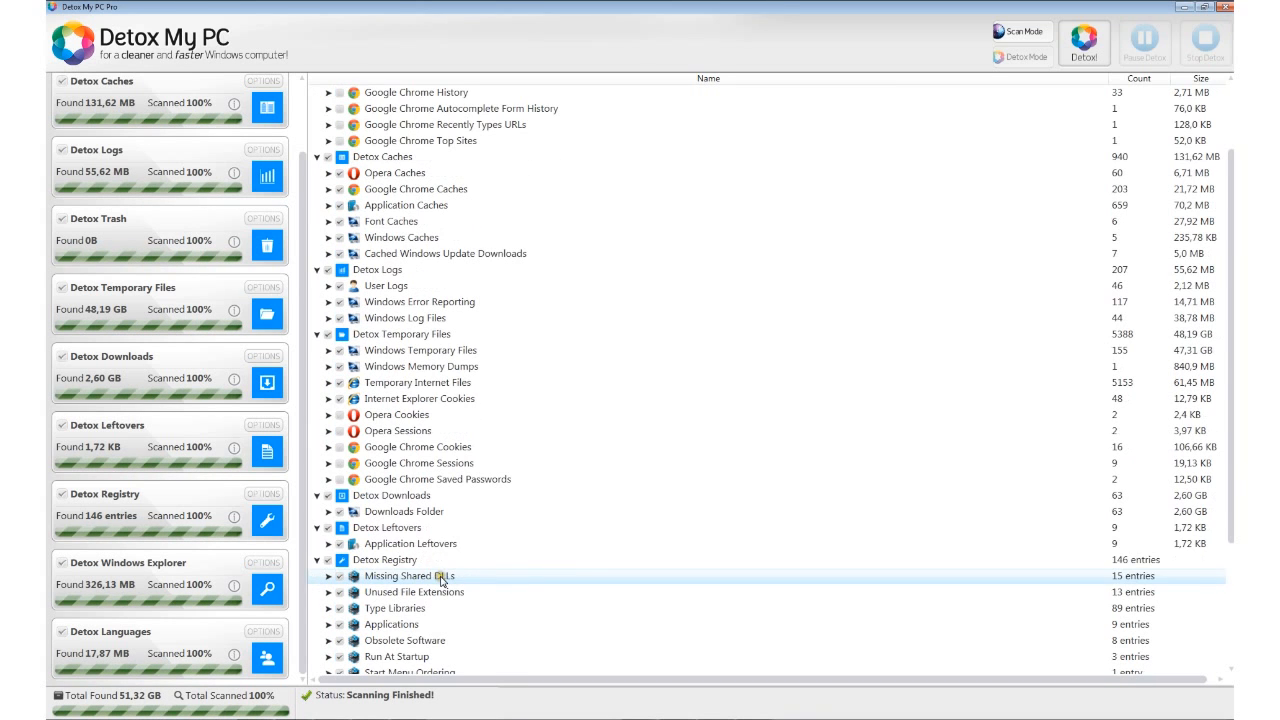
scroll(down, 3)
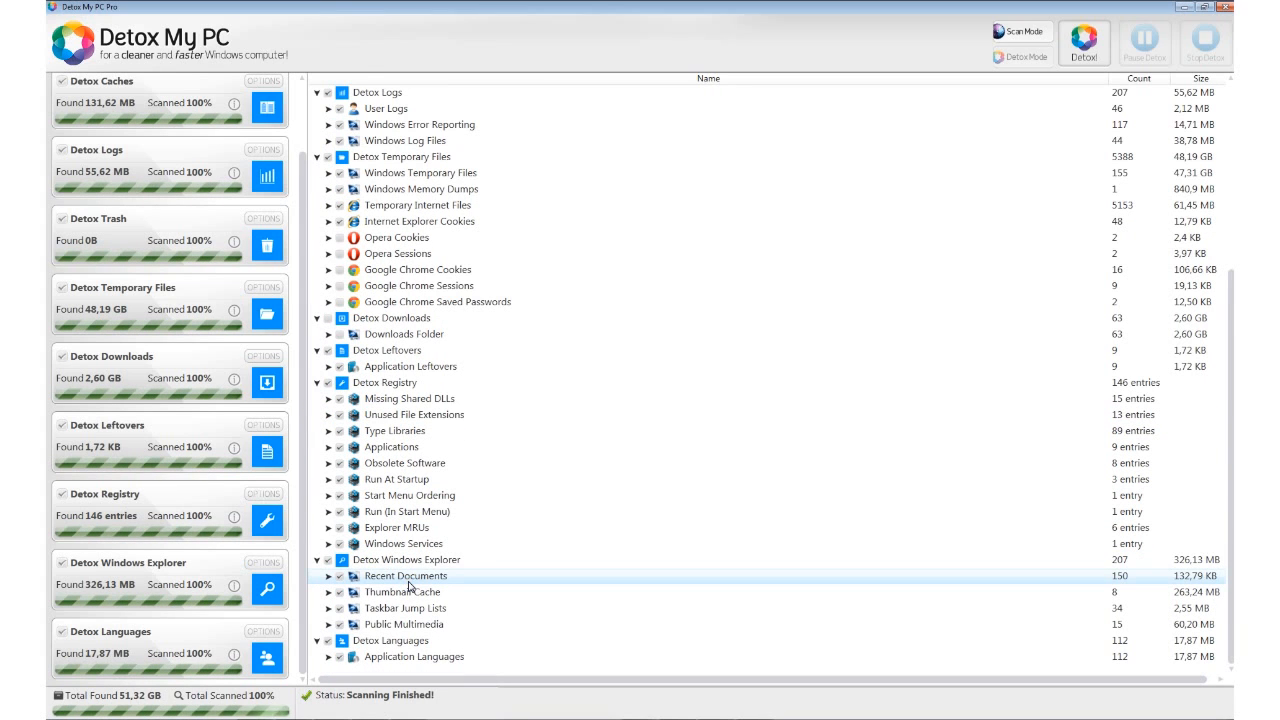
mouse_move(341, 581)
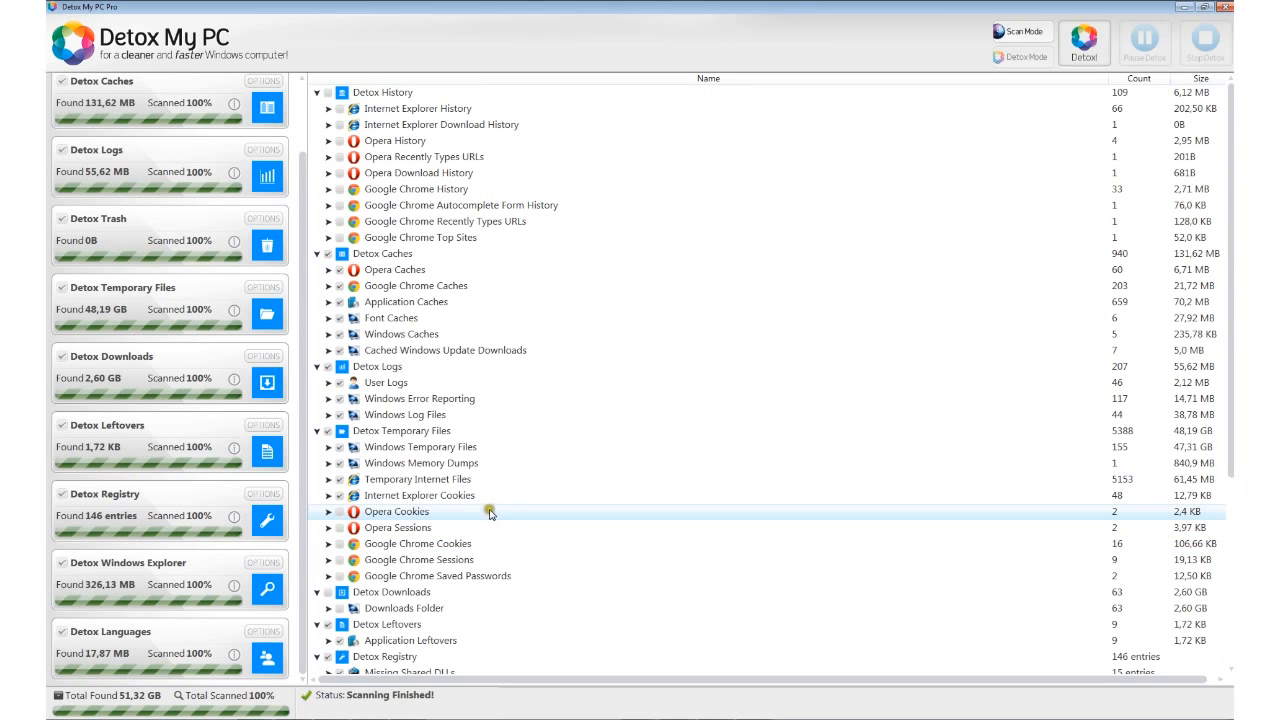
mouse_move(483, 514)
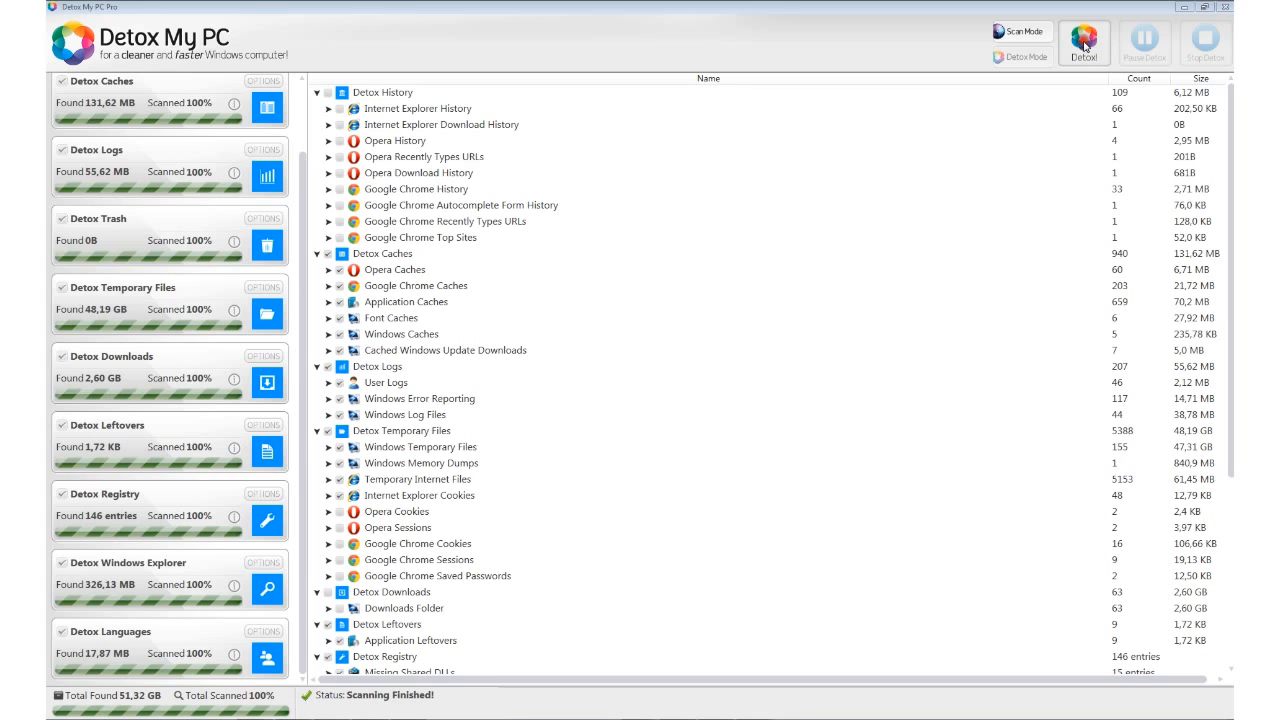
mouse_move(742, 404)
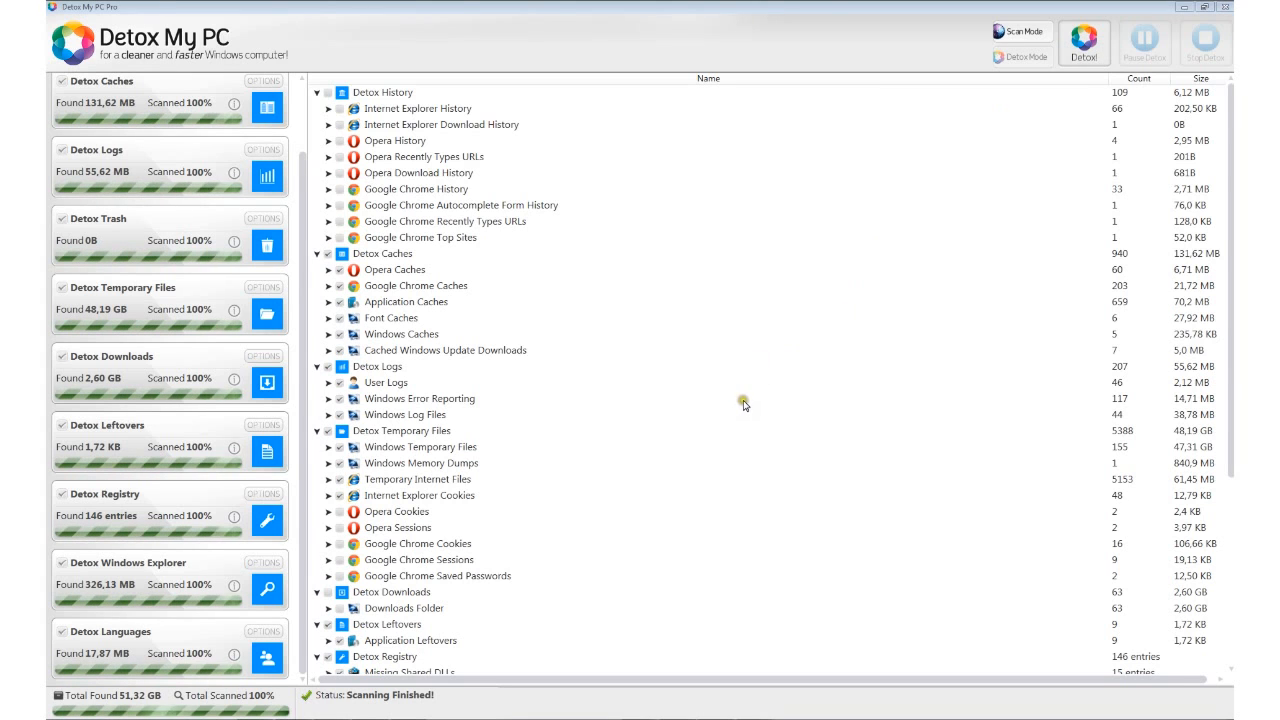
- Run Detox! on the remaining ticked items, reaching 91% overall
click(1083, 38)
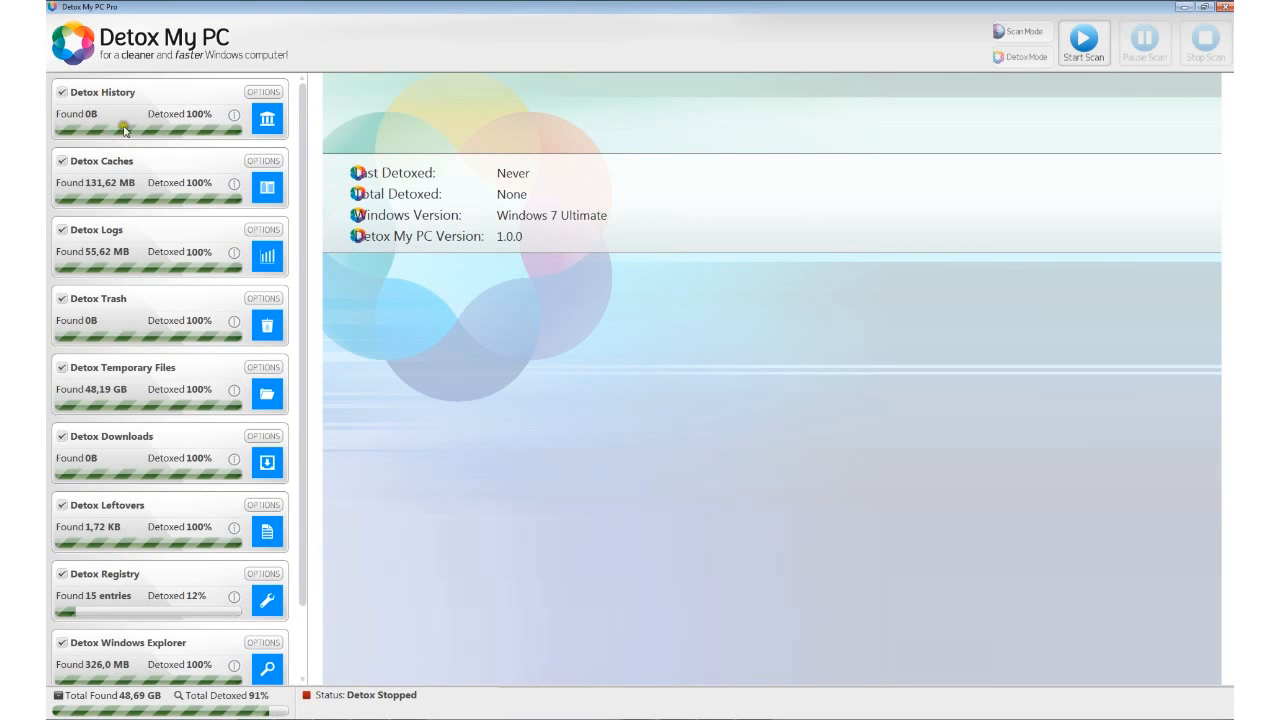
mouse_move(176, 603)
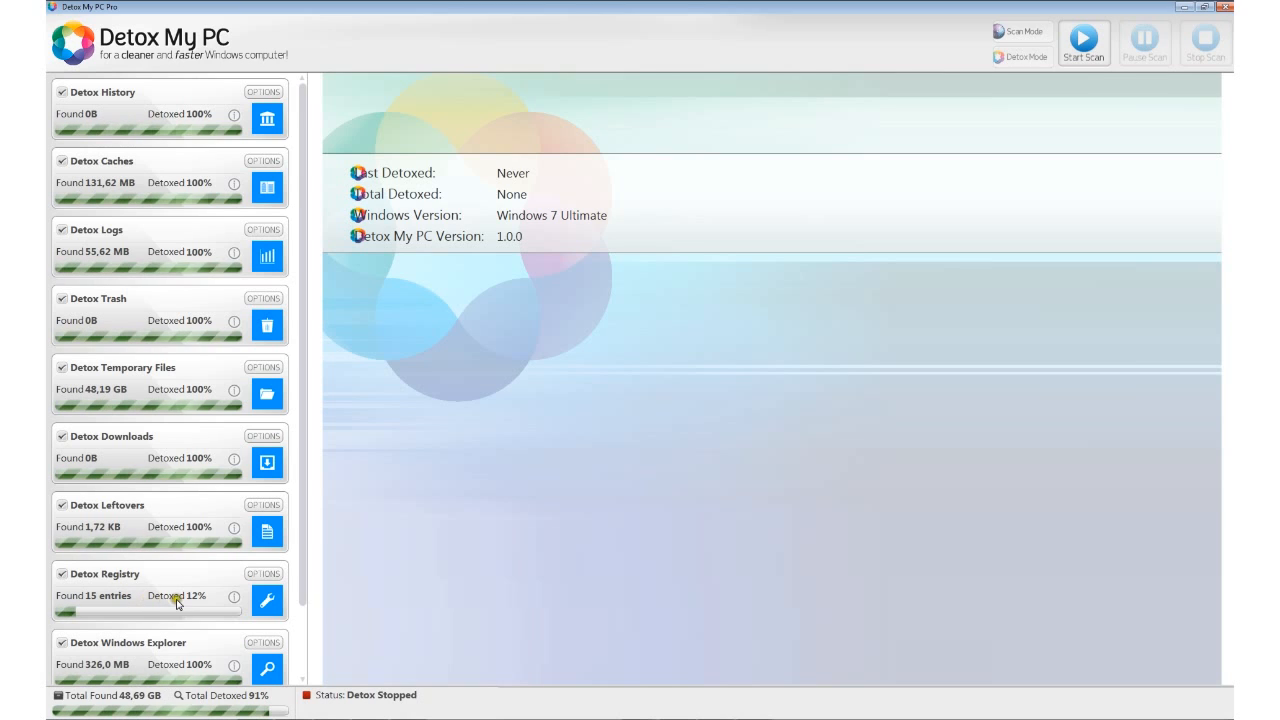
mouse_move(138, 385)
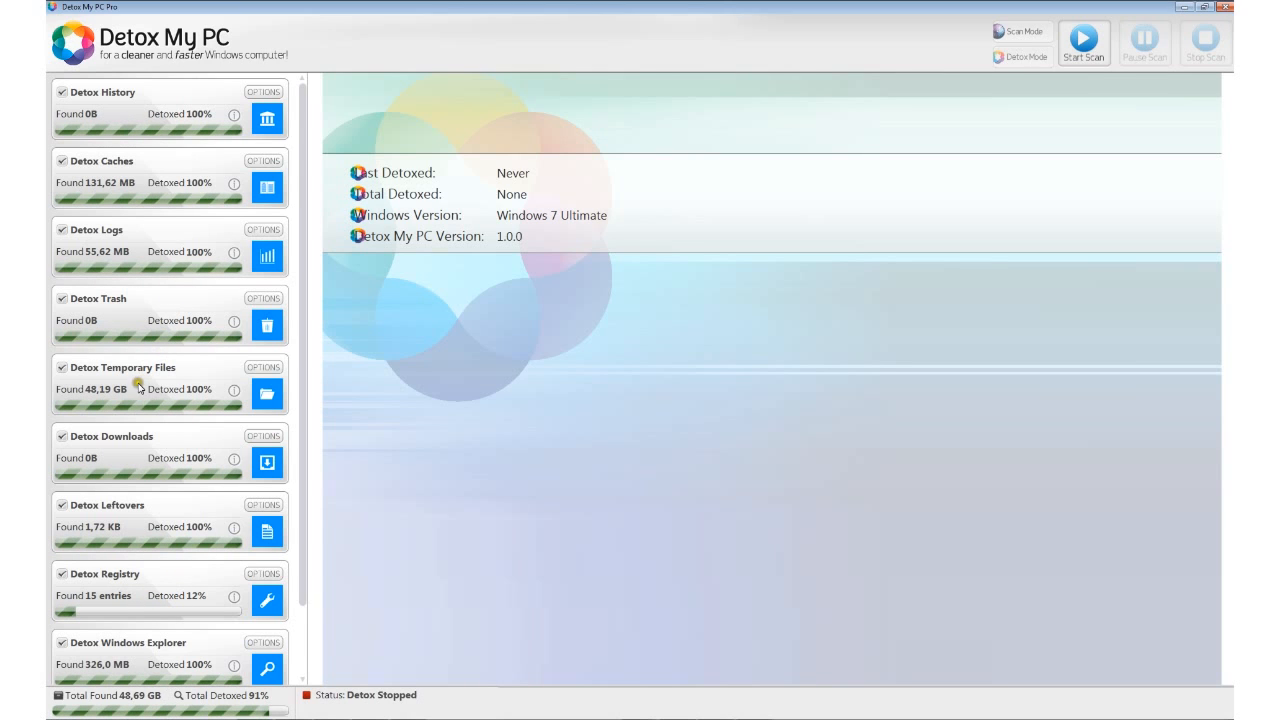
mouse_move(200, 414)
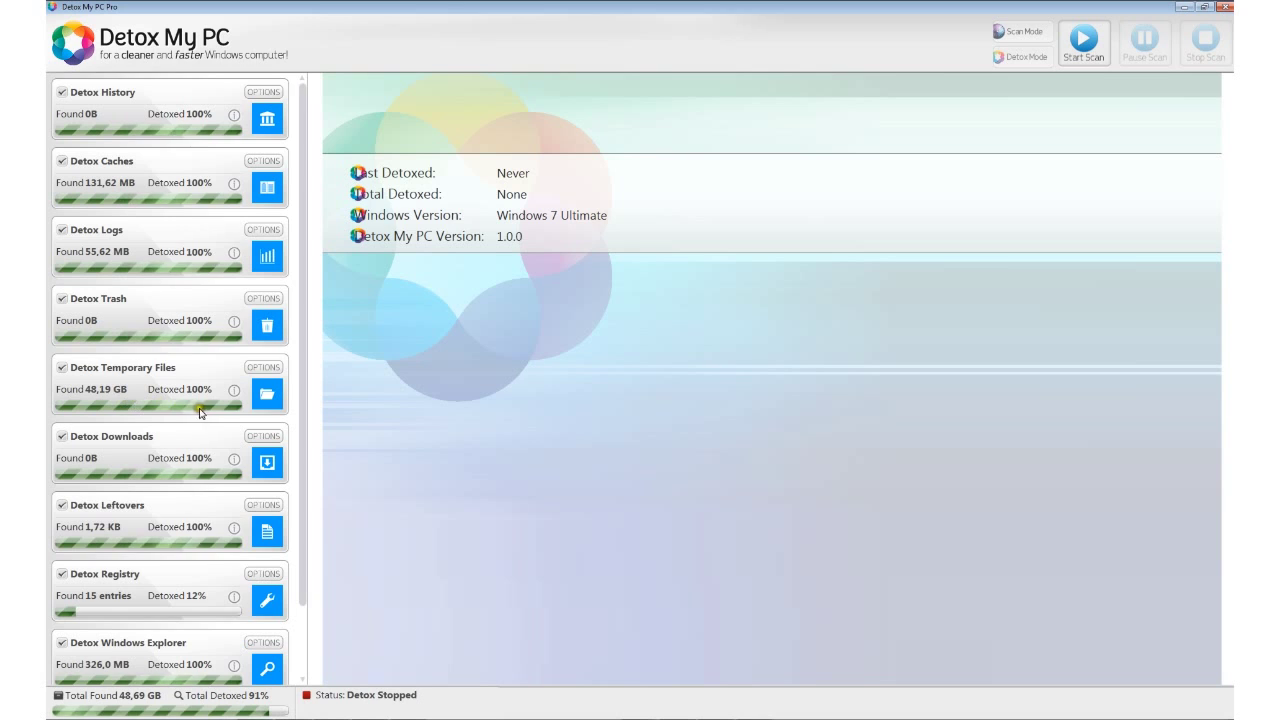
scroll(down, 3)
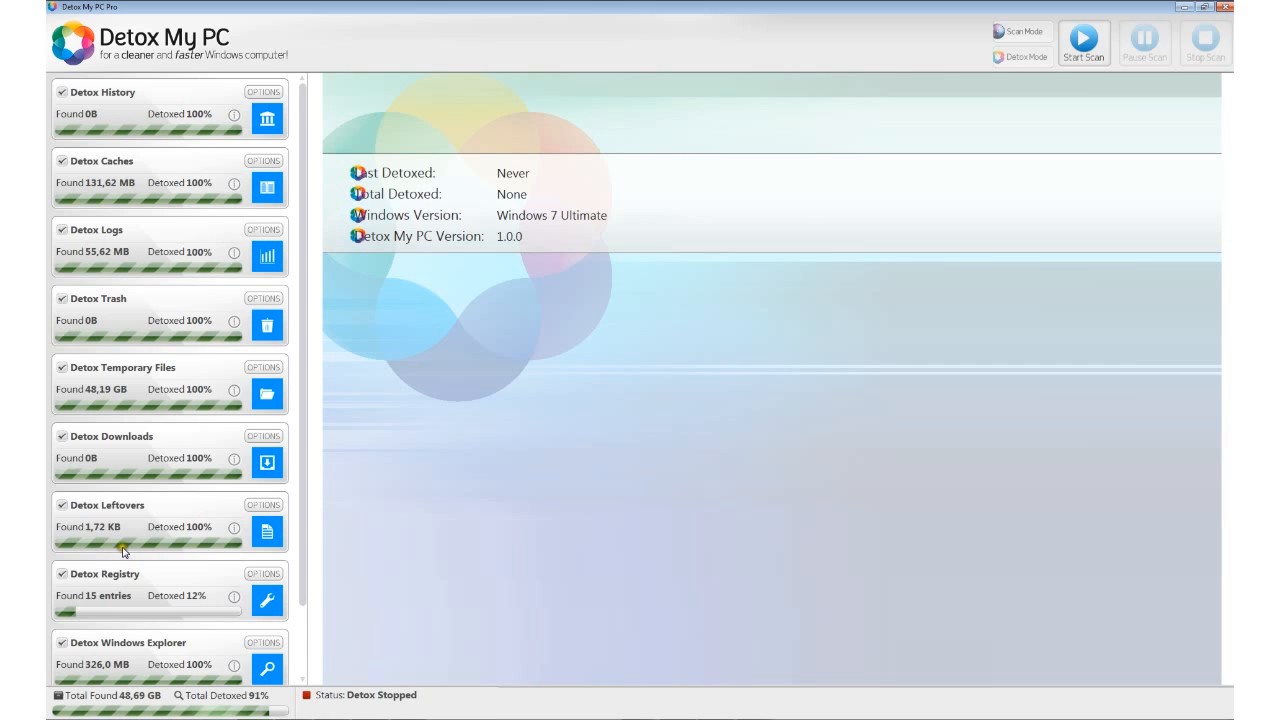
scroll(down, 3)
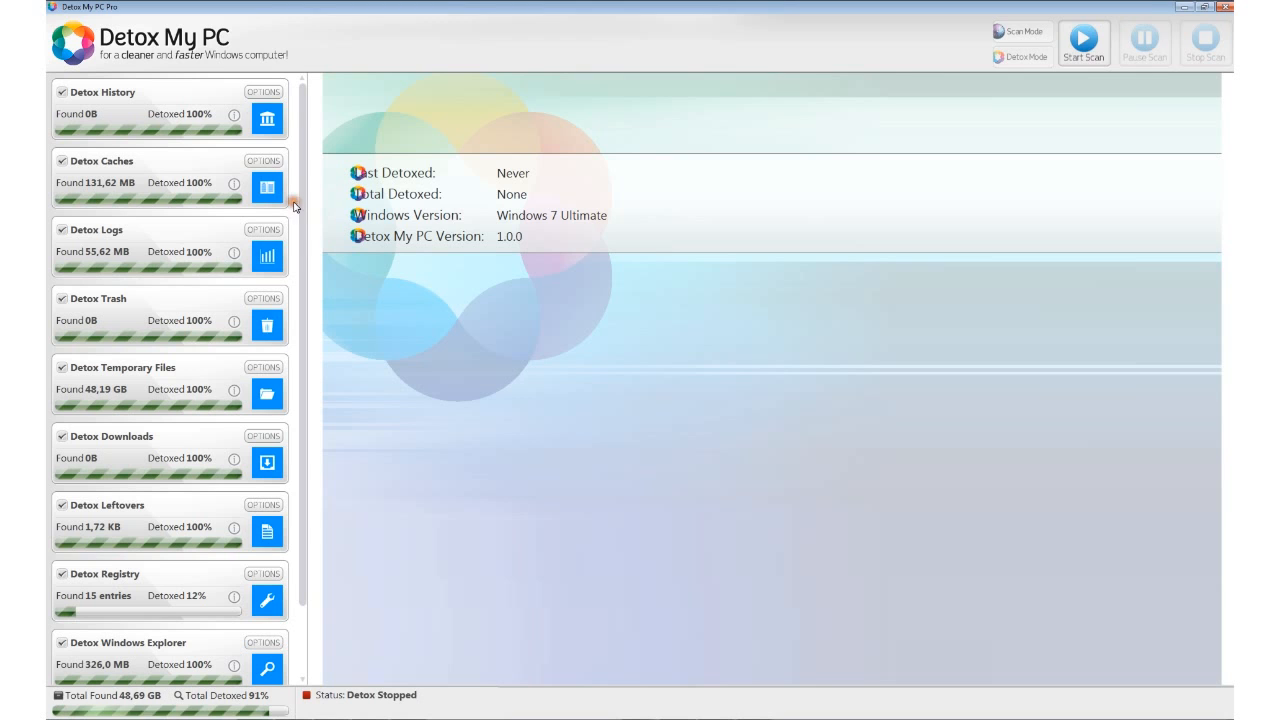
click(1087, 40)
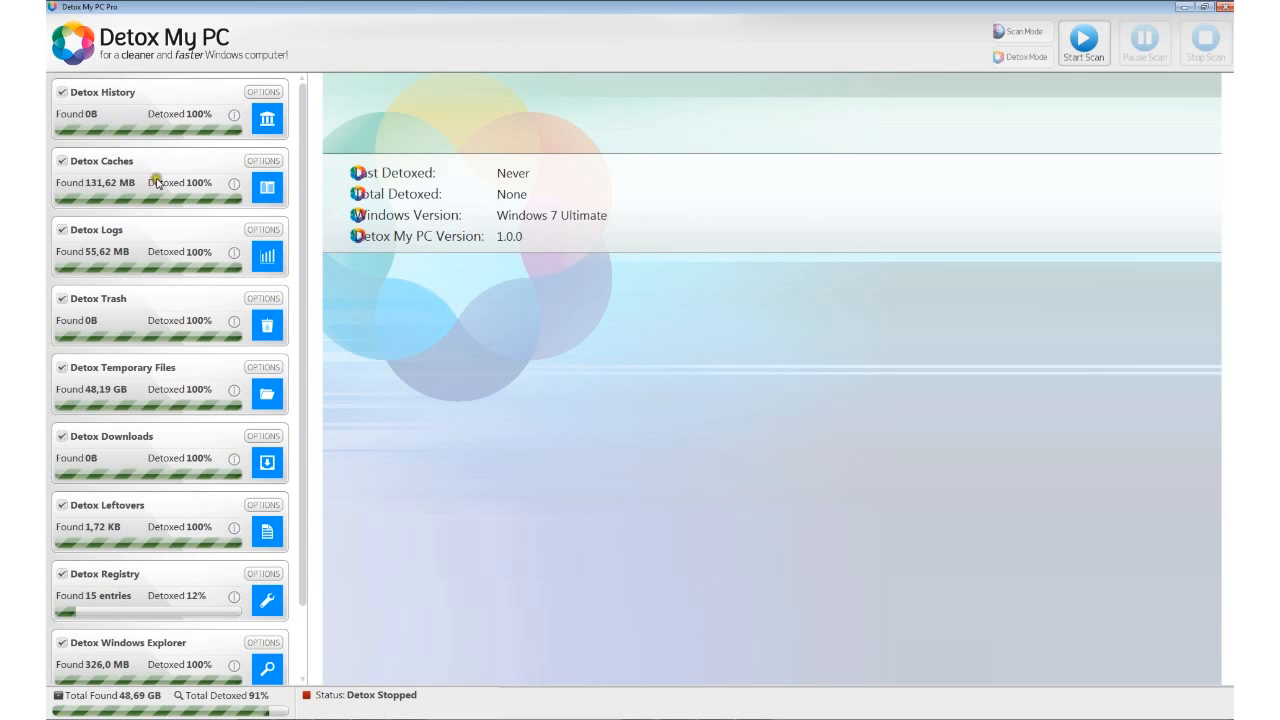
mouse_move(117, 592)
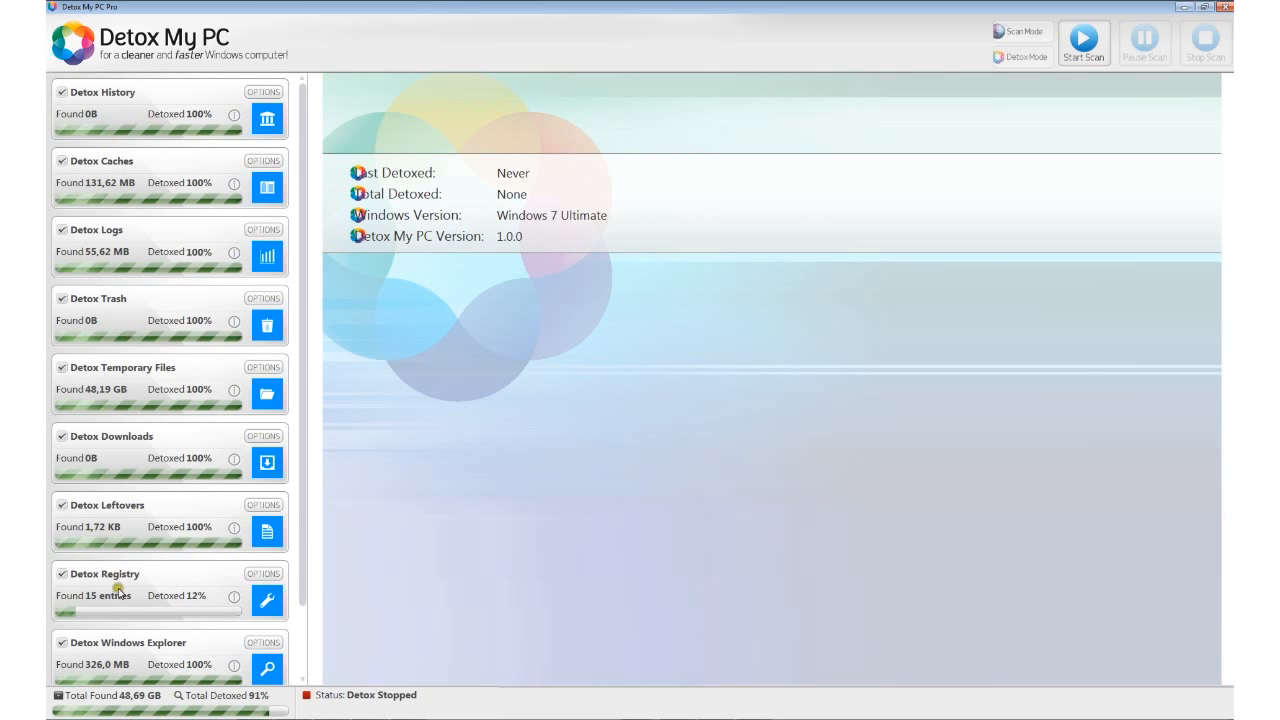